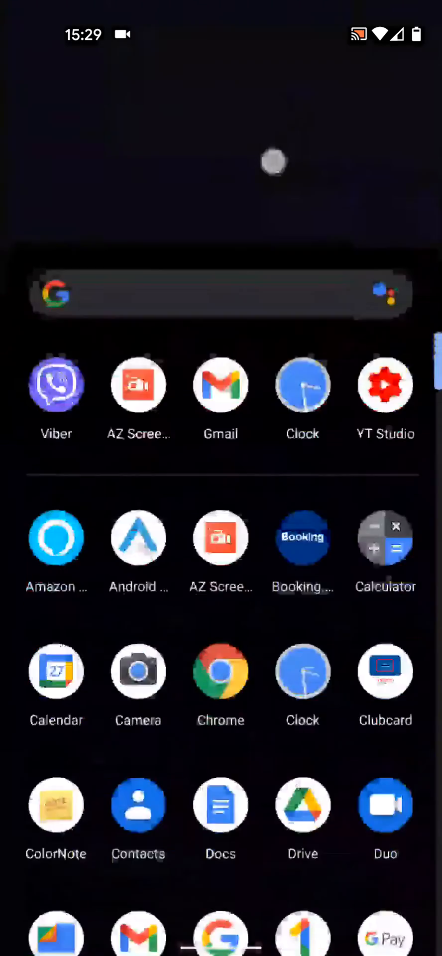
Launch Settings from the Pixel Launcher app drawer.
scroll("down", 3)
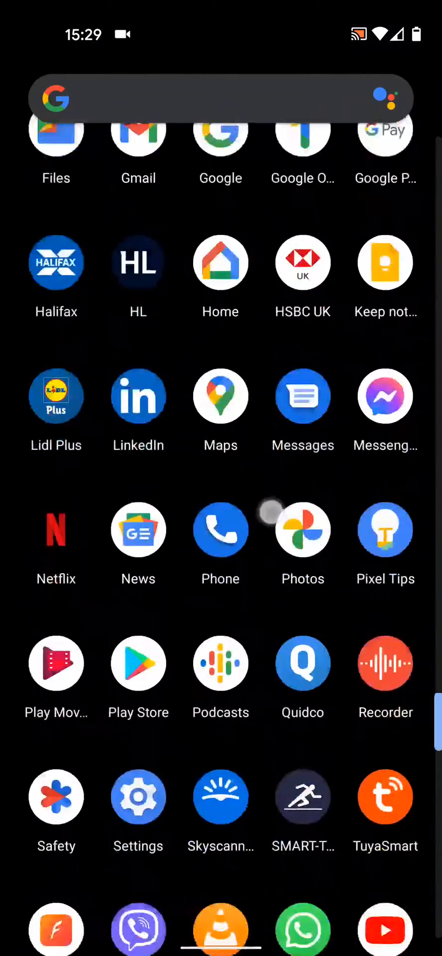
left_click(138, 796)
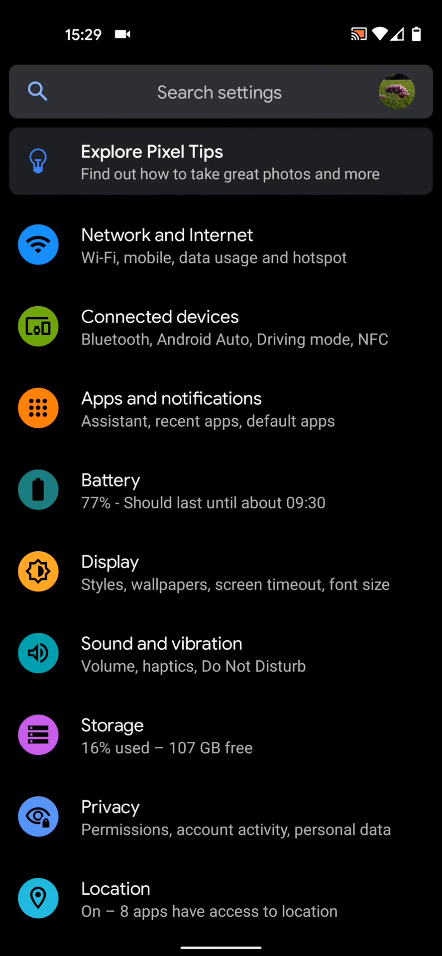
Go to Apps and notifications and scroll the installed apps list past the M entries.
left_click(171, 407)
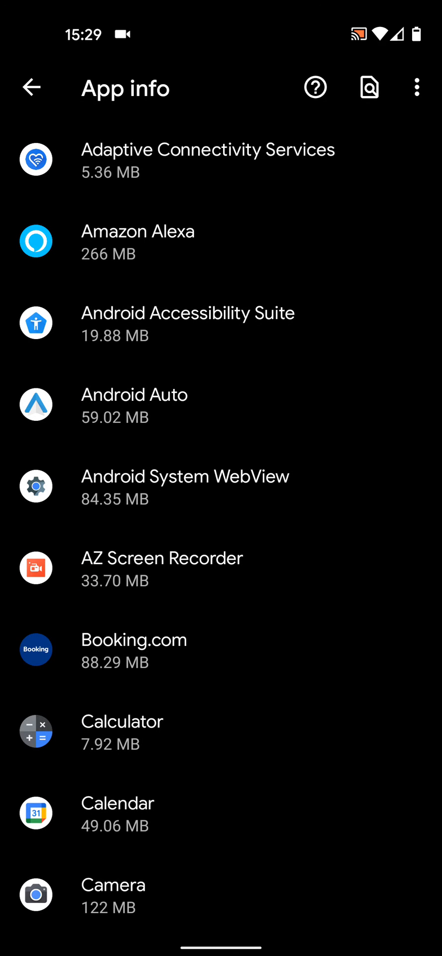
scroll("down", 3)
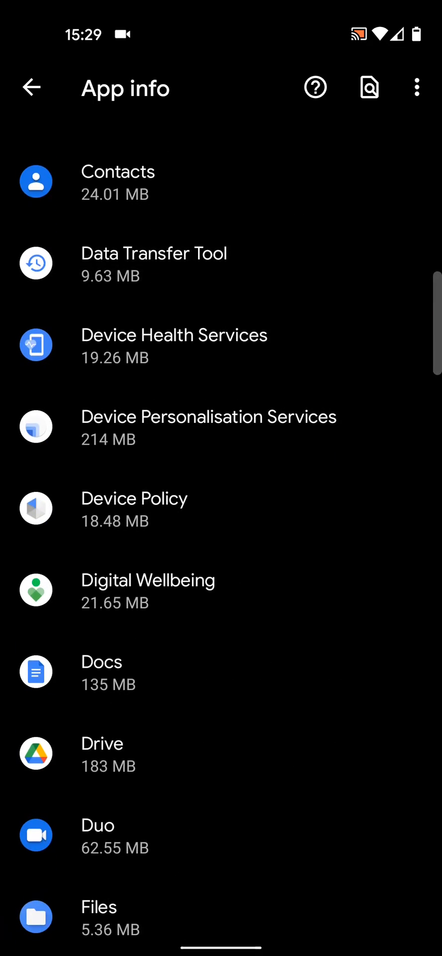
scroll("down", 3)
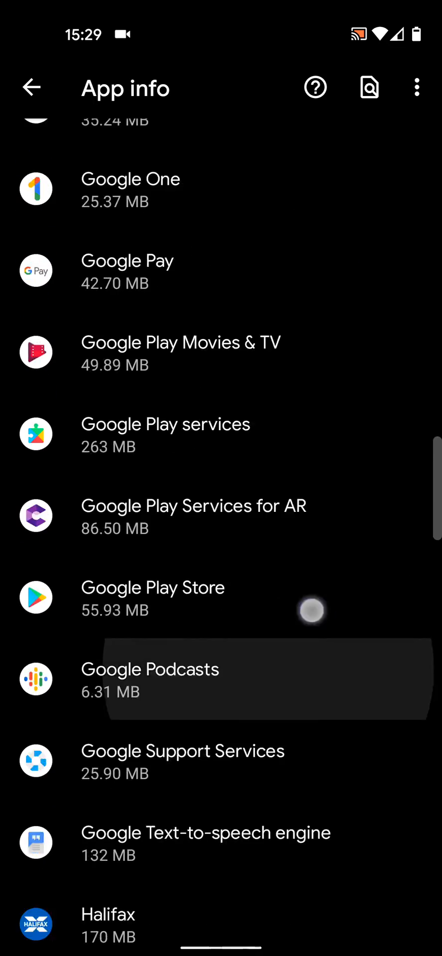
scroll("down", 3)
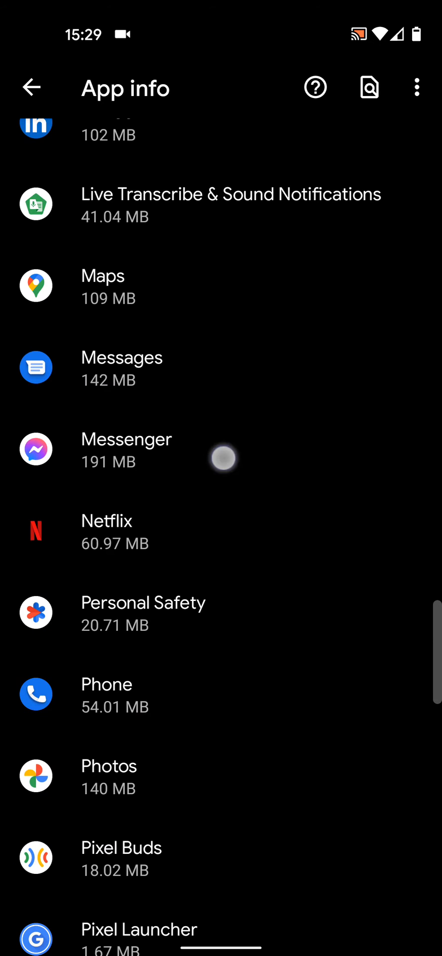
Open Messenger's App info page and its Notifications settings.
left_click(126, 439)
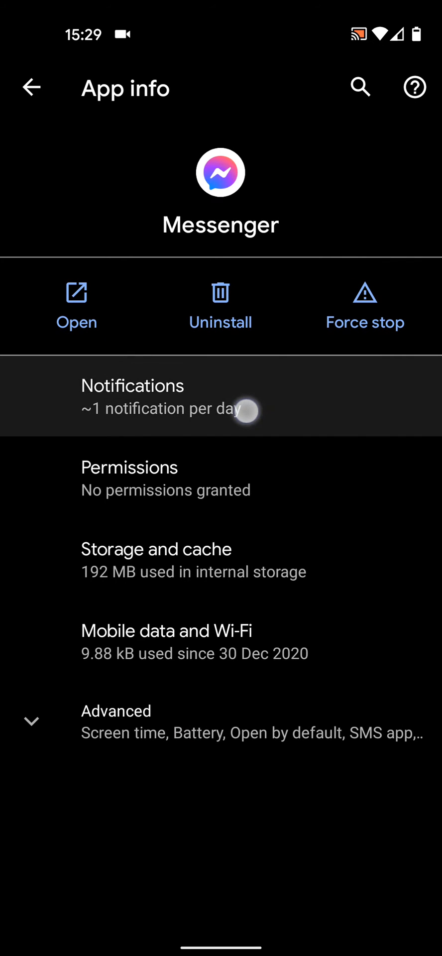
left_click(132, 396)
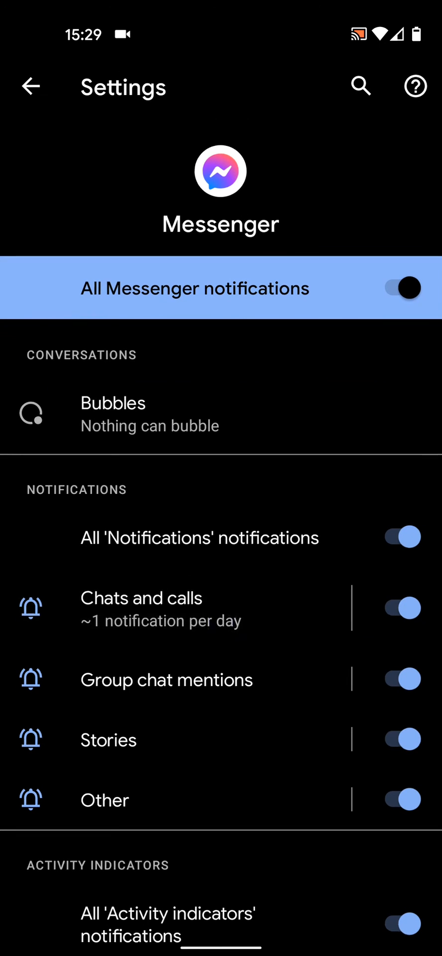
Set Messenger's 'Chats and calls' notification category to Silent.
left_click(141, 607)
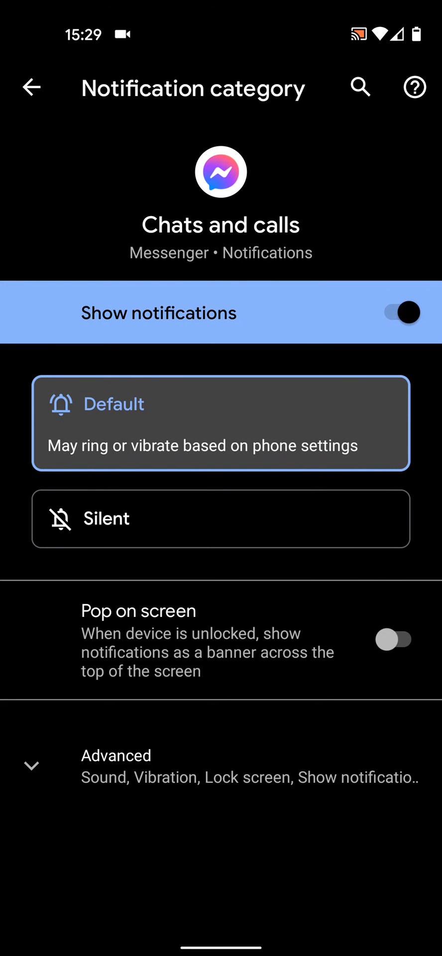
left_click(221, 518)
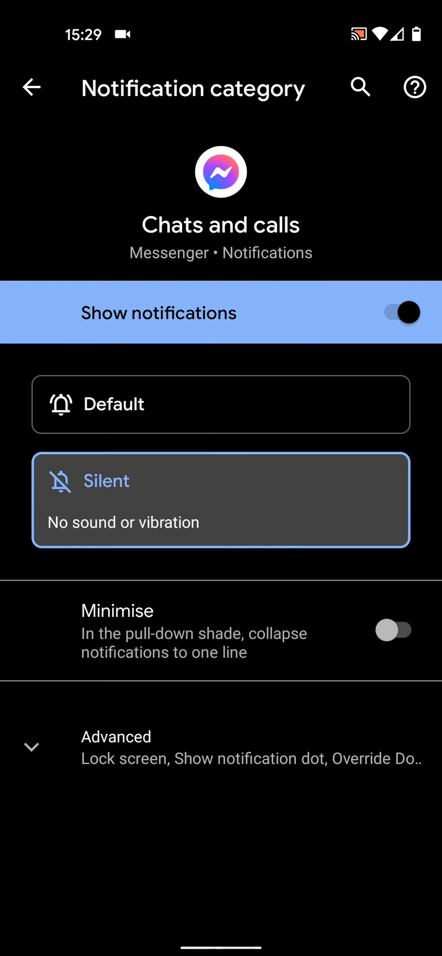